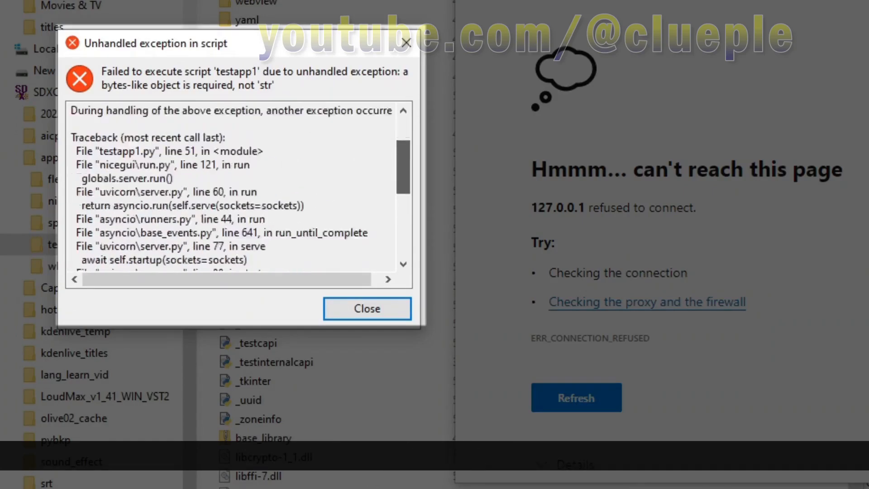
Close the unhandled-exception error and open the context menu for ng_deep_trans on SDXC (G:).
{"action": "left_click", "coordinate": [367, 309]}
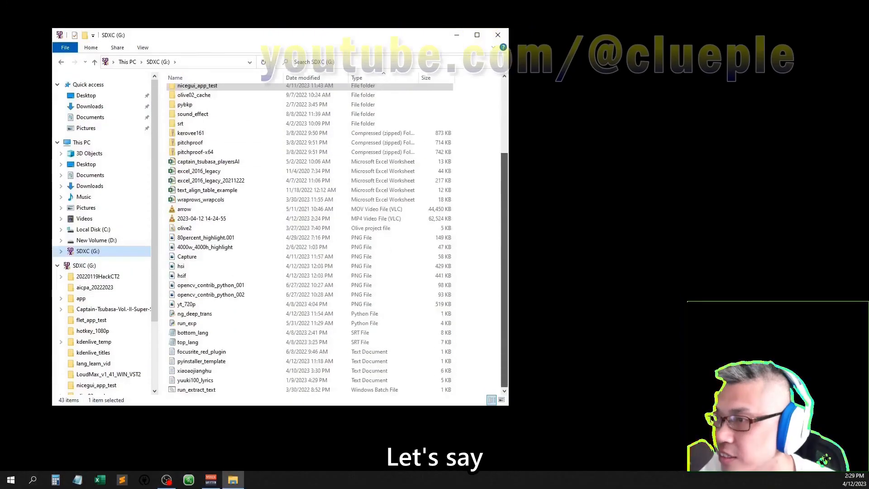
{"action": "right_click", "coordinate": [195, 313]}
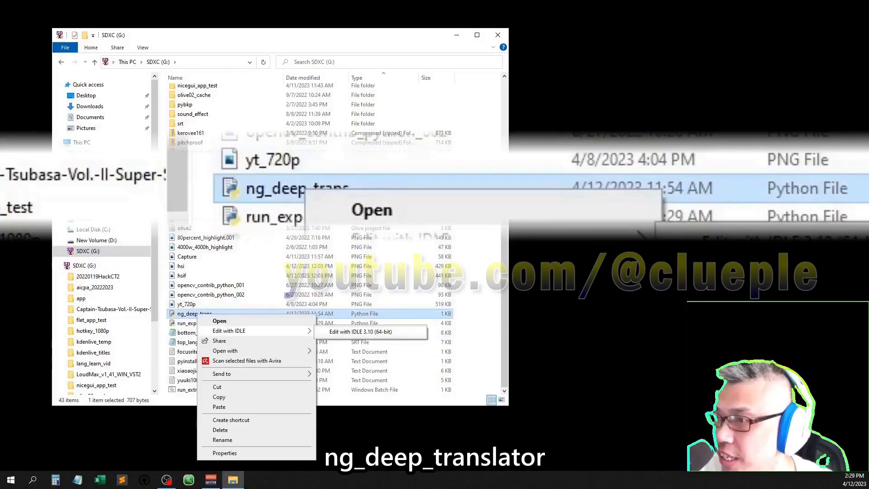
Open ng_deep_trans.py in IDLE 3.10 and save it with the logs.txt redirect and warning suppression.
{"action": "left_click", "coordinate": [359, 332]}
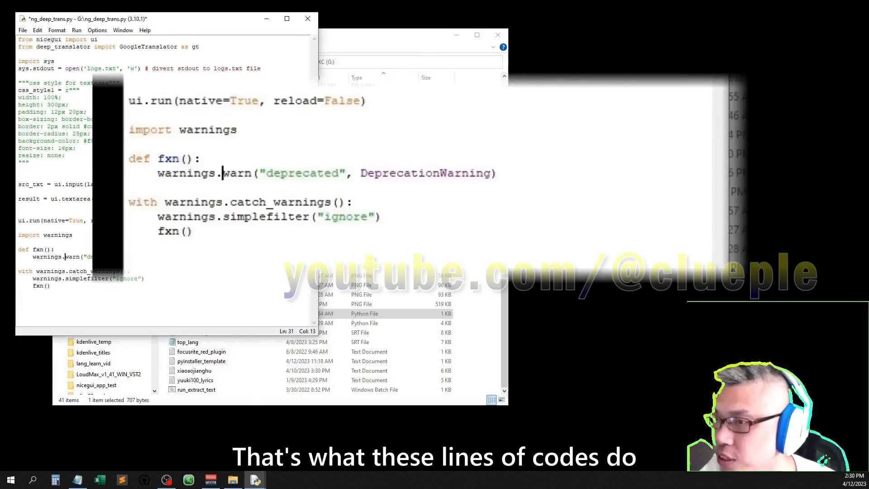
{"action": "key", "text": "ctrl+s"}
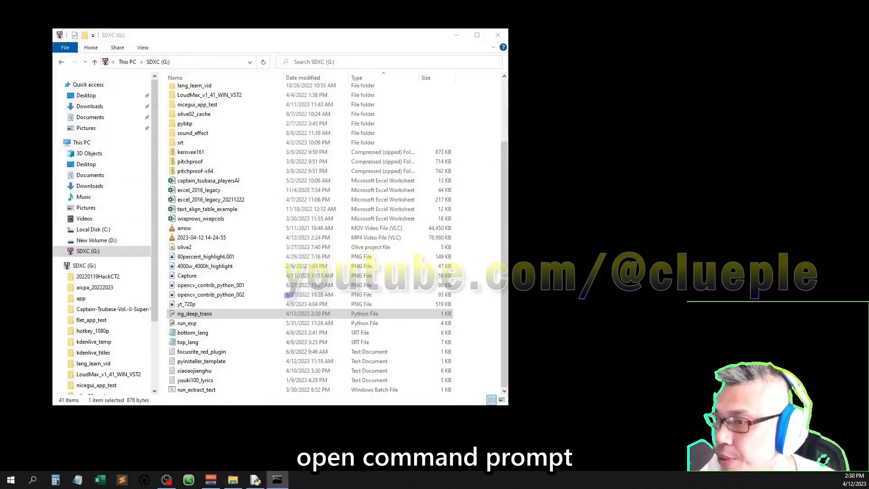
Locate the nicegui folder on New Volume (D:) and bring up a Command Prompt window.
{"action": "left_click", "coordinate": [277, 479]}
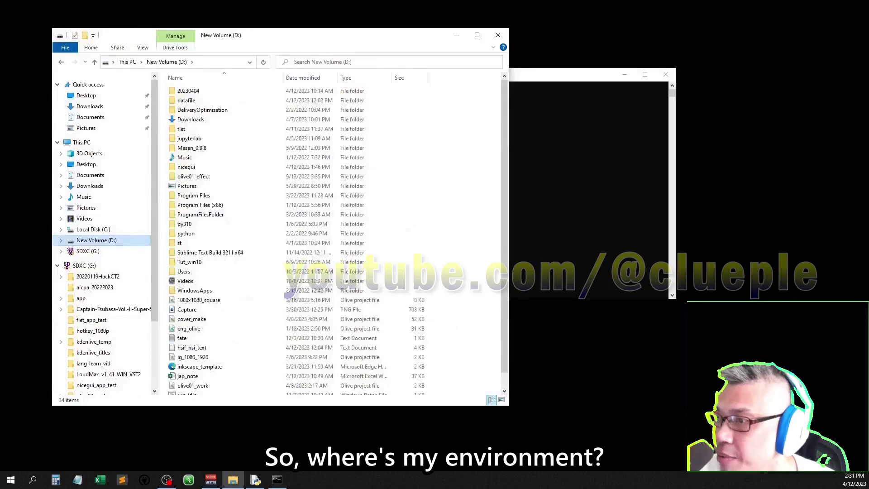
{"action": "double_click", "coordinate": [186, 166]}
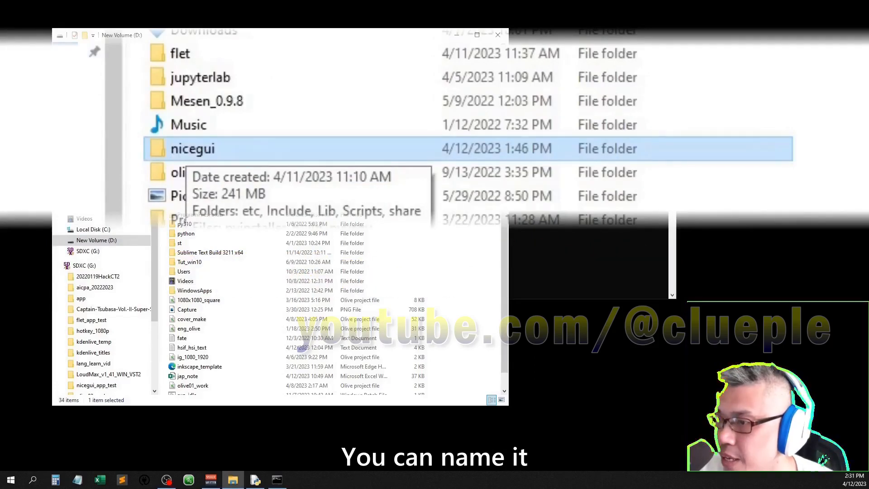
{"action": "type", "text": "your_"}
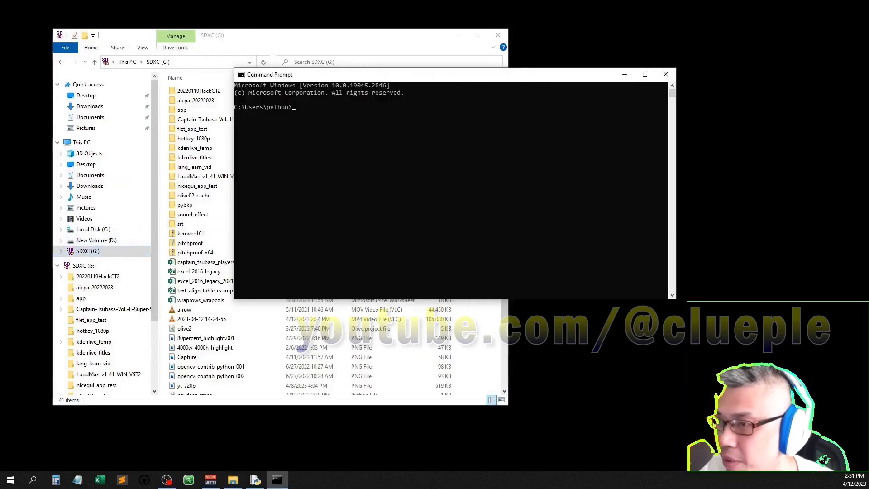
Activate the nicegui virtual environment with d:/nicegui/scripts/activate.
{"action": "type", "text": "d:/"}
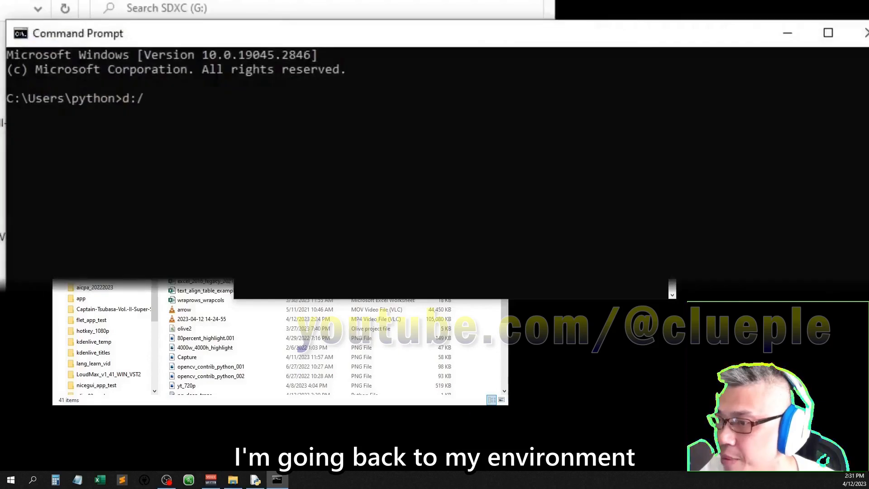
{"action": "type", "text": "nicegui/"}
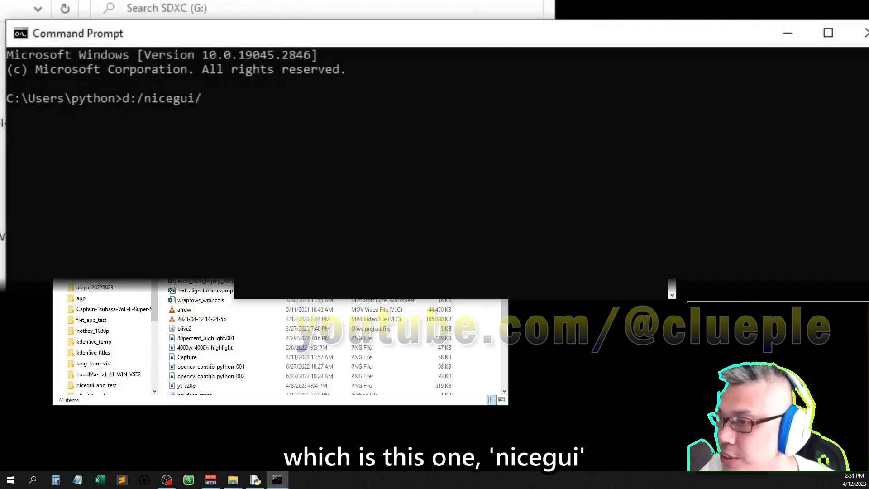
{"action": "type", "text": "scripts/activate"}
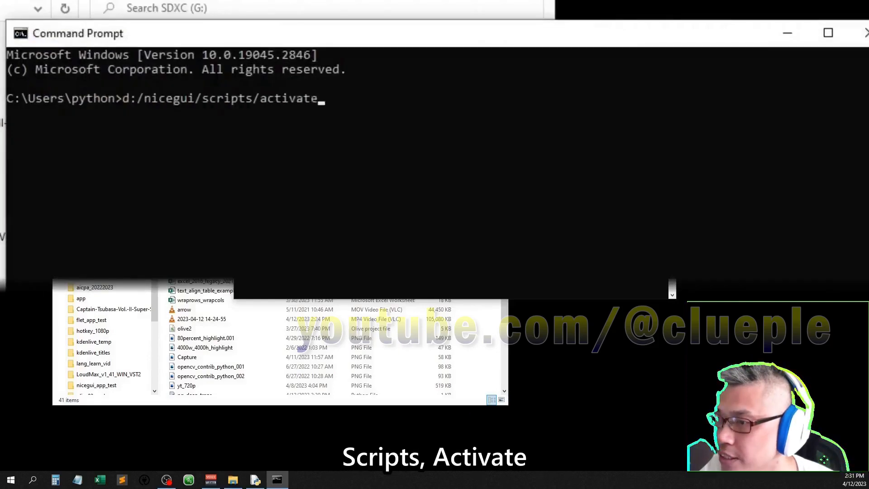
Run pip install pyinstaller in the activated environment.
{"action": "type", "text": "pip"}
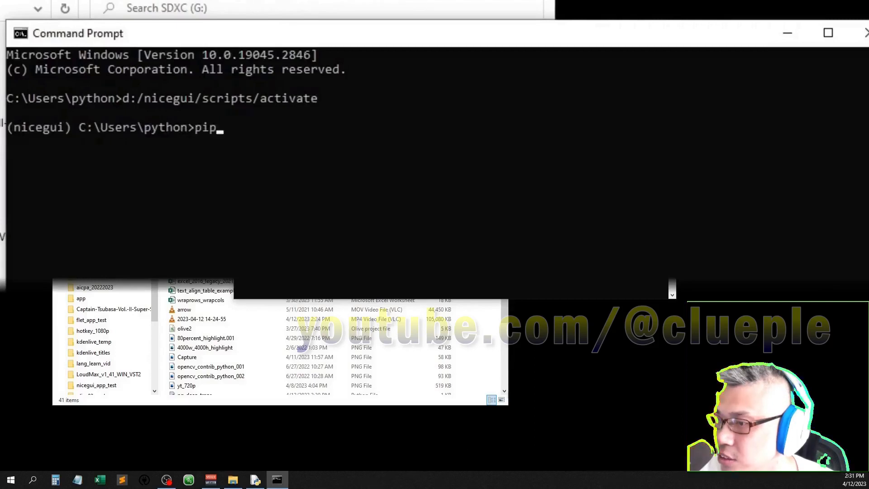
{"action": "type", "text": "install"}
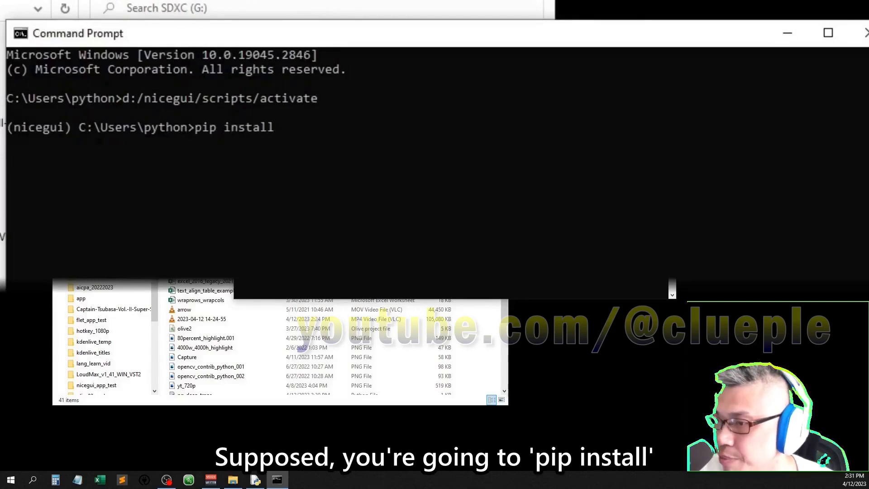
{"action": "type", "text": "pyinstaller"}
{"action": "type", "text": "m"}
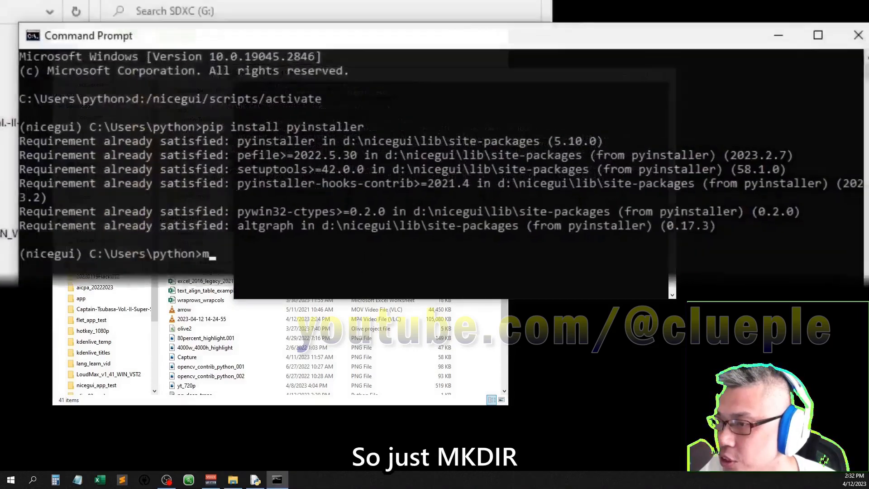
Make the g:\testapp1 folder, confirm it in Explorer, and cd /d into it.
{"action": "type", "text": "kdir"}
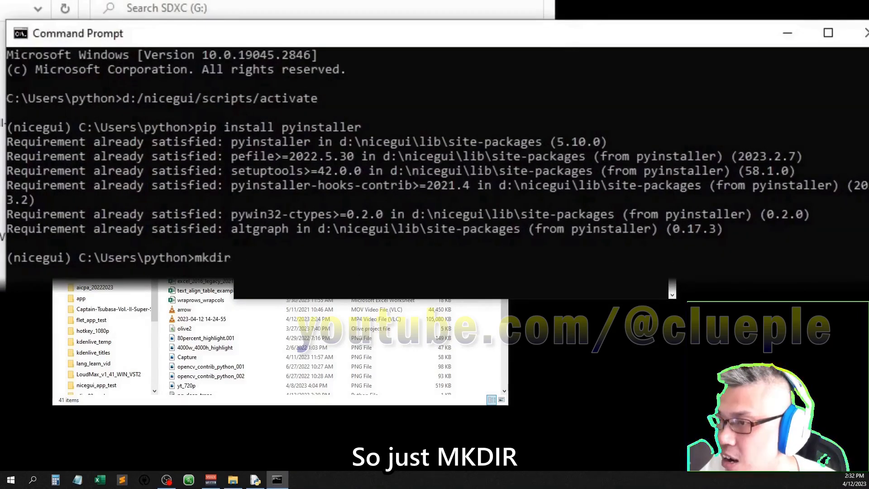
{"action": "type", "text": "g:\\"}
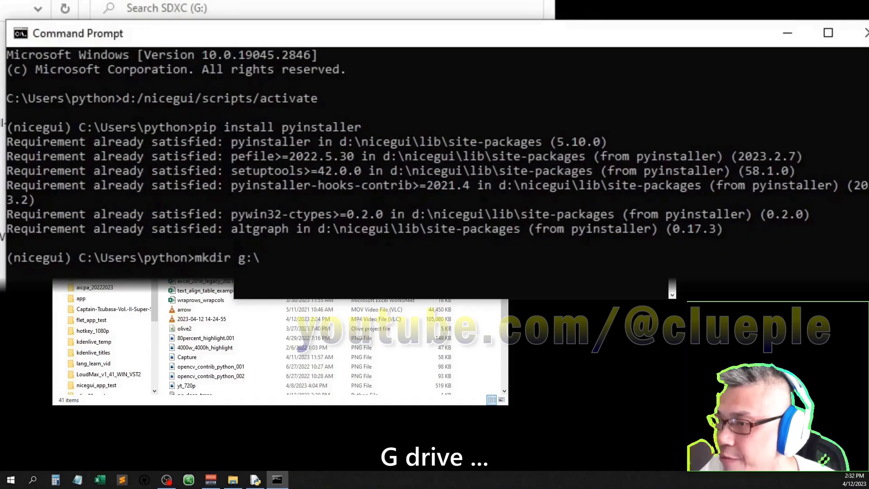
{"action": "type", "text": "testapp"}
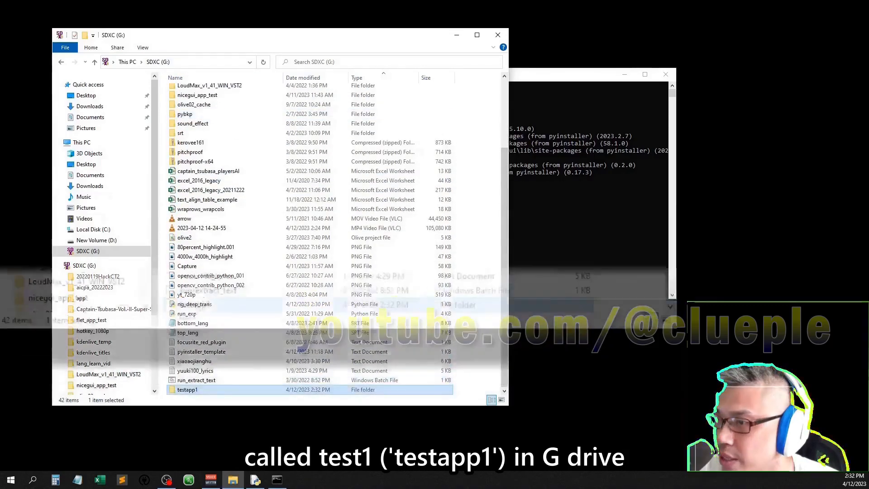
{"action": "double_click", "coordinate": [187, 389]}
{"action": "type", "text": "cd"}
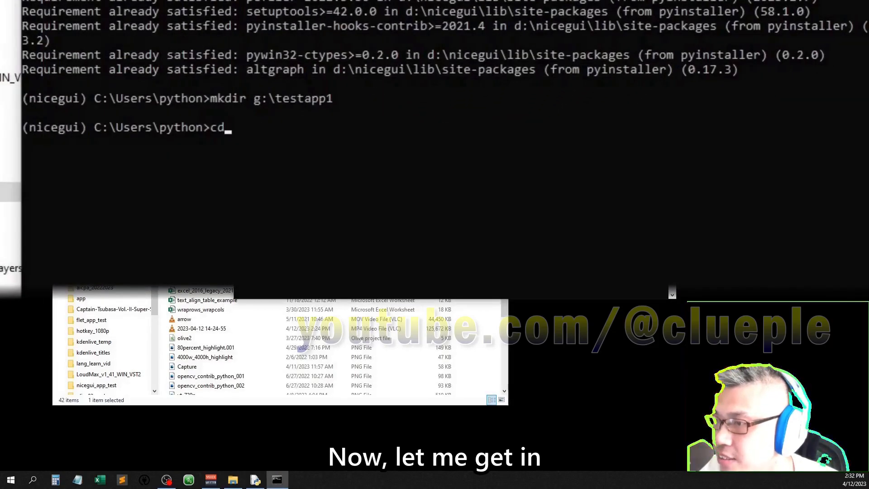
{"action": "type", "text": "/d g:\\testapp1"}
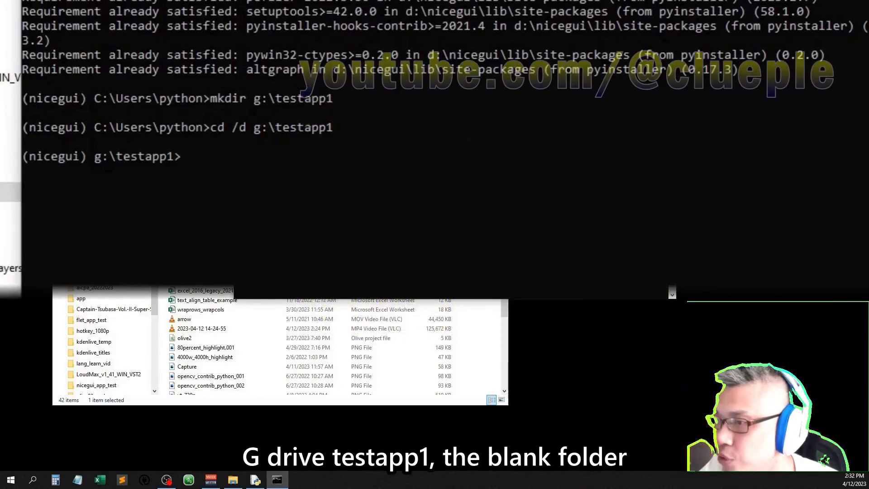
Start typing a pyinstaller --onedir --windowed command with the quoted "g:" script path.
{"action": "type", "text": "pystaller"}
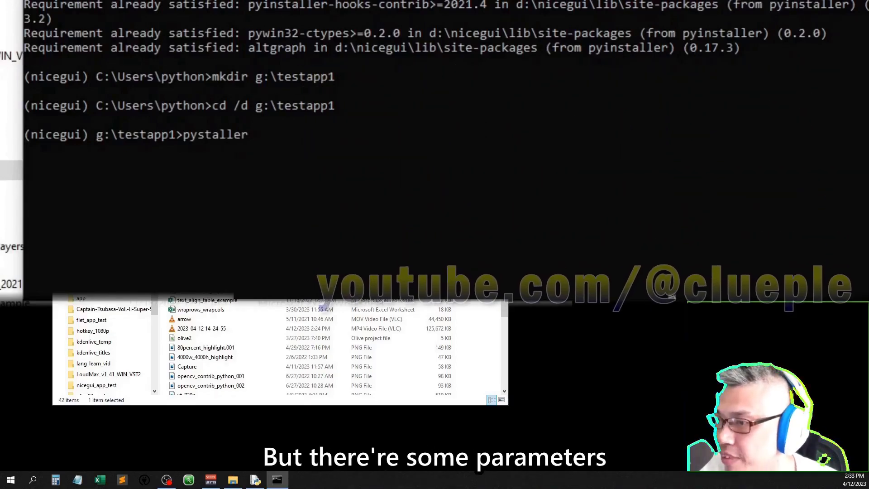
{"action": "type", "text": "--onedir"}
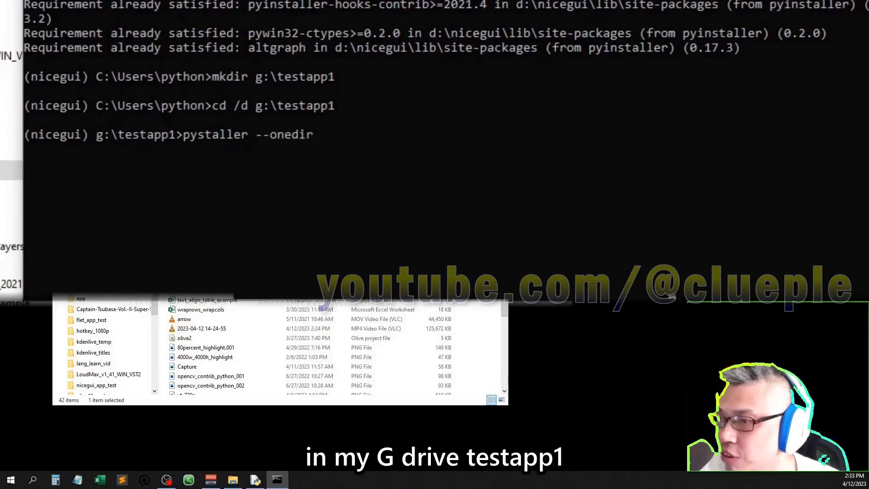
{"action": "type", "text": "--"}
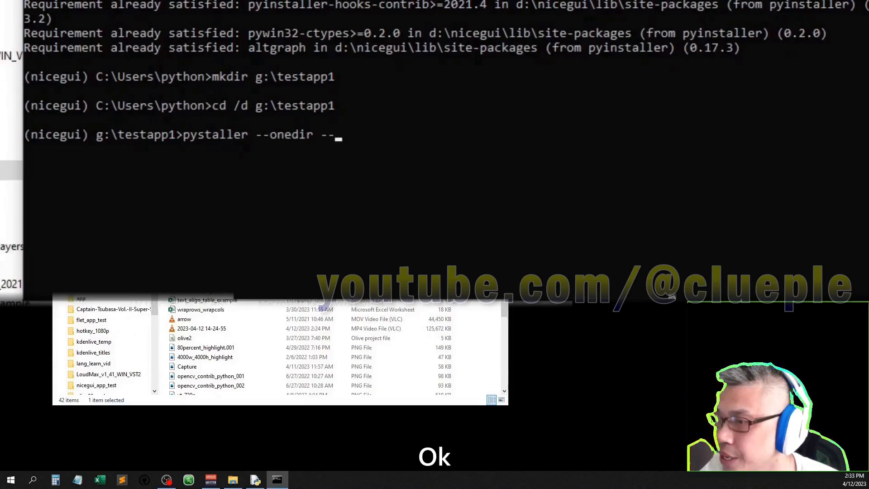
{"action": "type", "text": "windowed"}
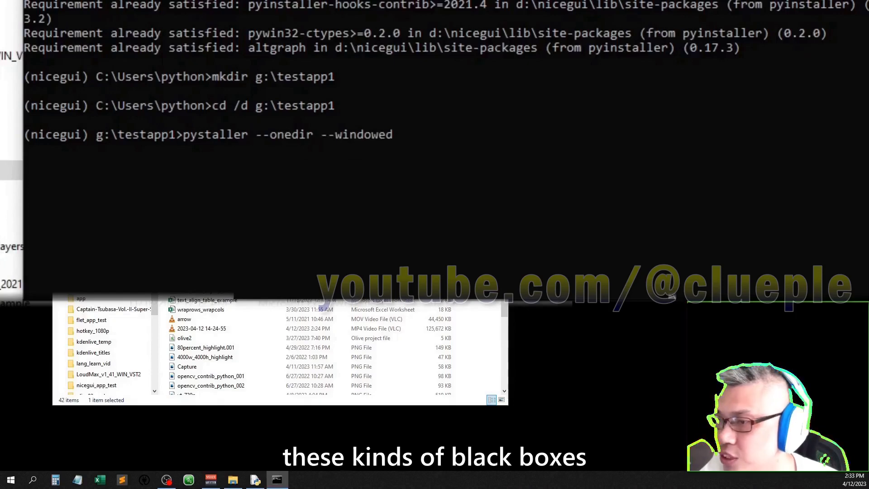
{"action": "type", "text": "--"}
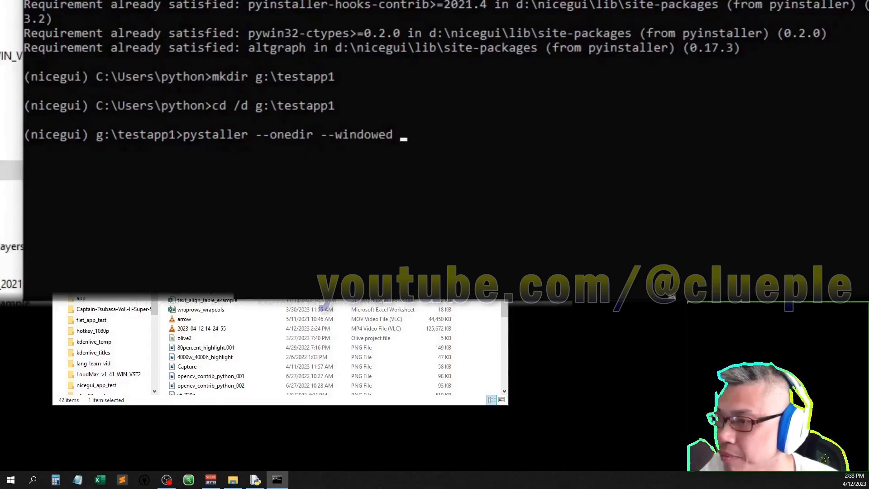
{"action": "type", "text": "\"g:\""}
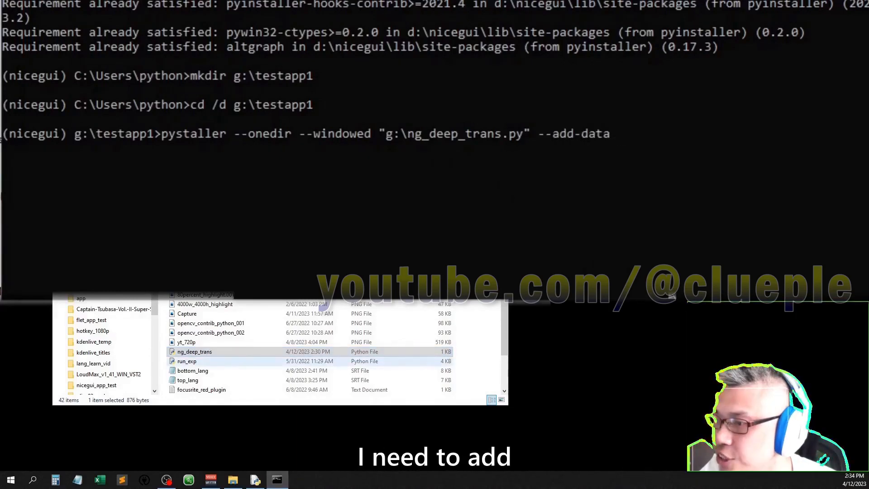
Finish the g:\ng_deep_trans.py path, remove the empty --add-data argument, and run the build.
{"action": "type", "text": "\"\""}
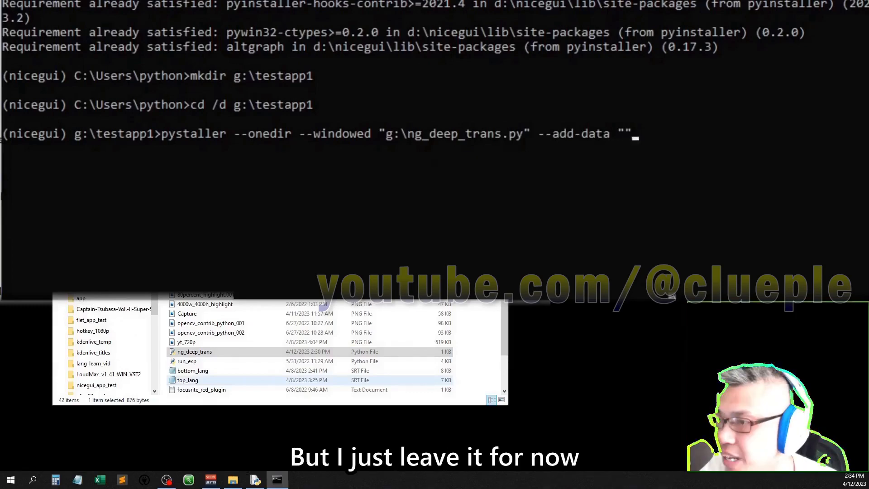
{"action": "key", "text": "Backspace"}
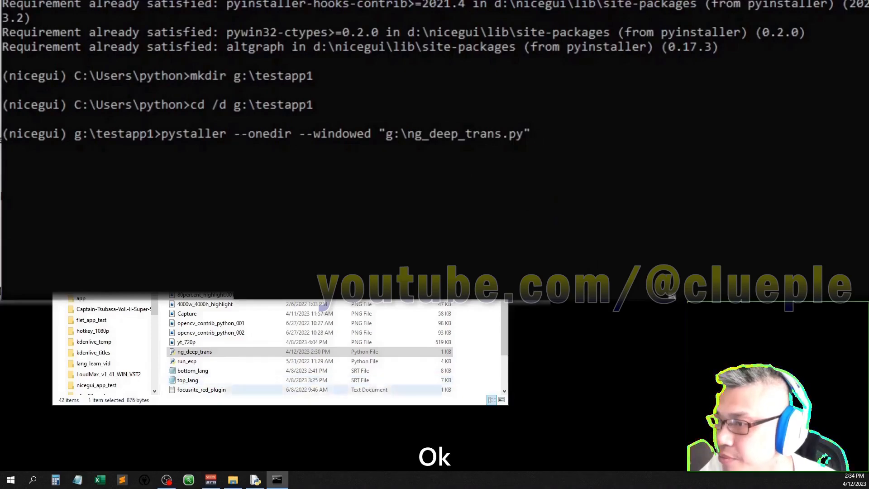
{"action": "key", "text": "Enter"}
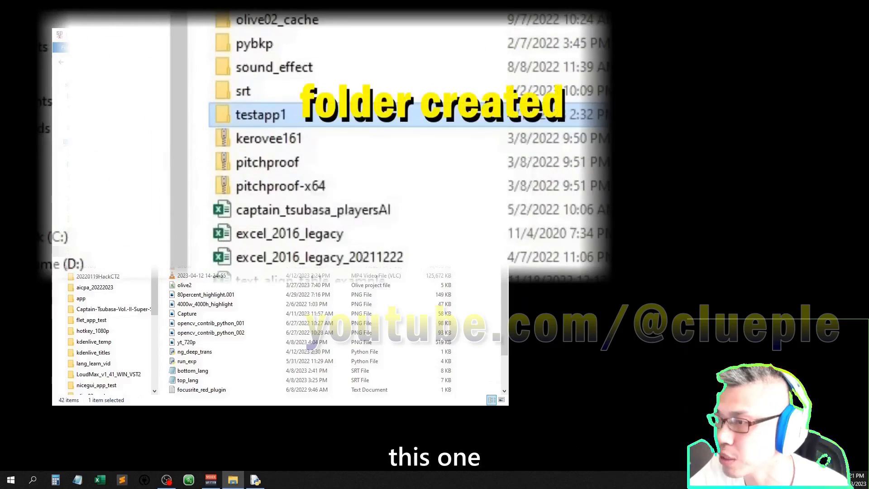
Open testapp1, look over build, dist and the .spec file, then enter dist\ng_deep_trans.
{"action": "double_click", "coordinate": [262, 114]}
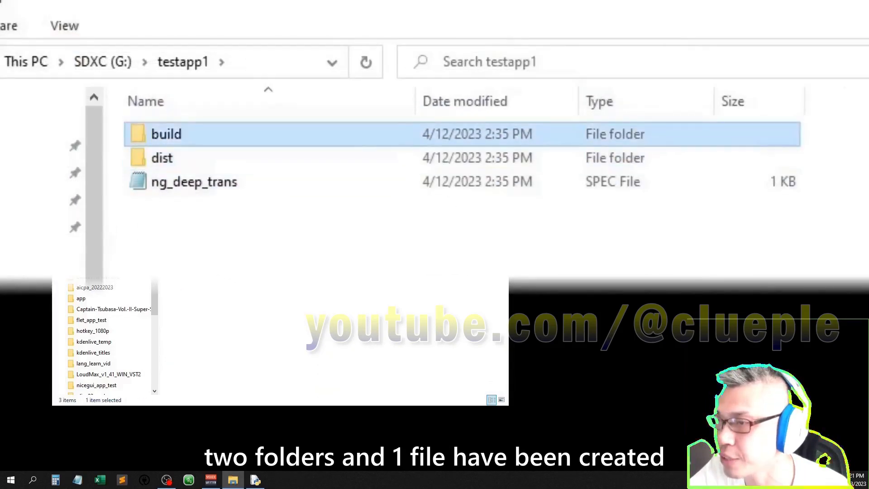
{"action": "left_click", "coordinate": [162, 158]}
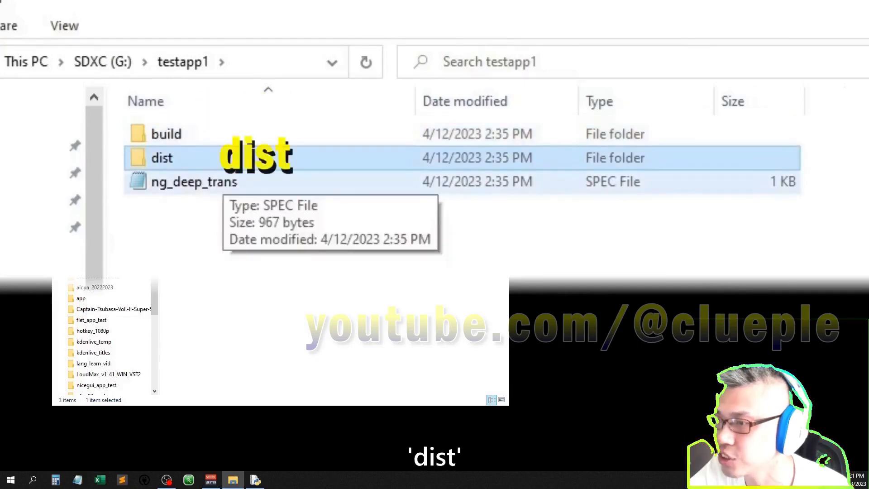
{"action": "left_click", "coordinate": [194, 182]}
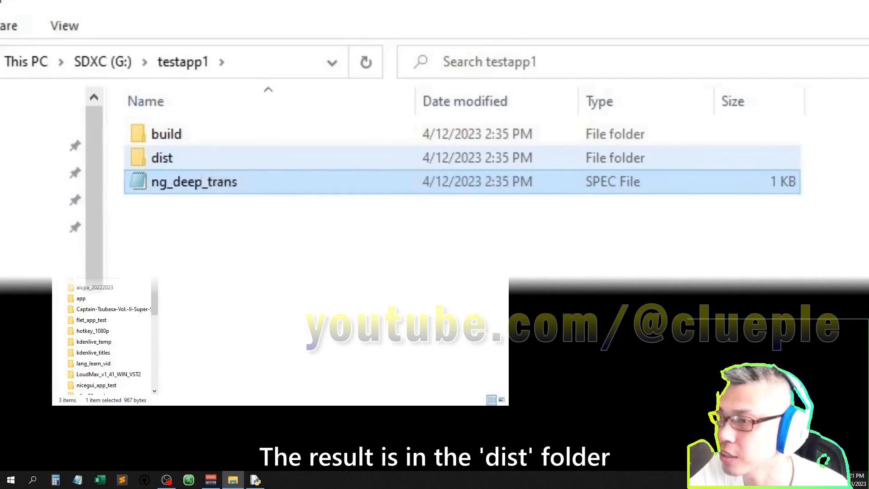
{"action": "double_click", "coordinate": [162, 157]}
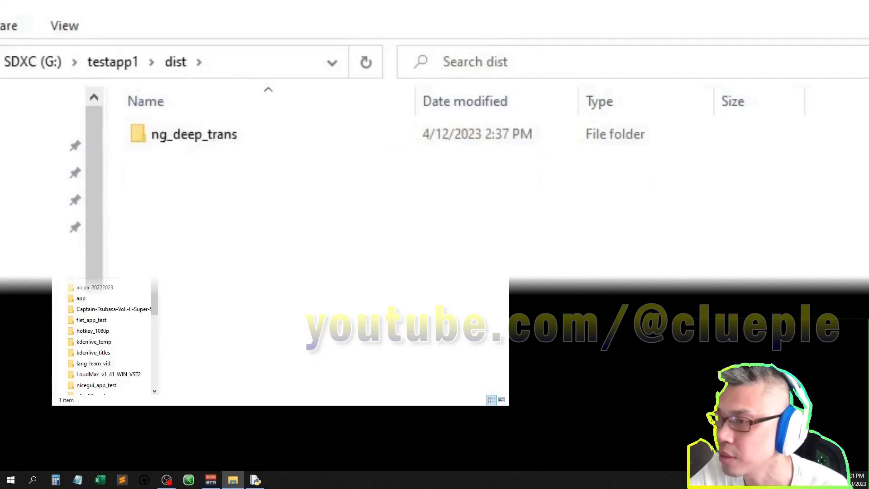
{"action": "left_click", "coordinate": [194, 134]}
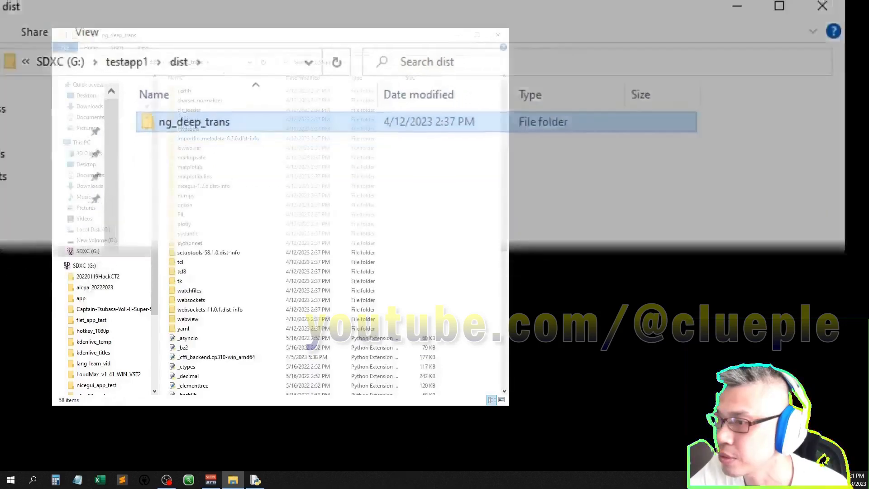
{"action": "double_click", "coordinate": [193, 122]}
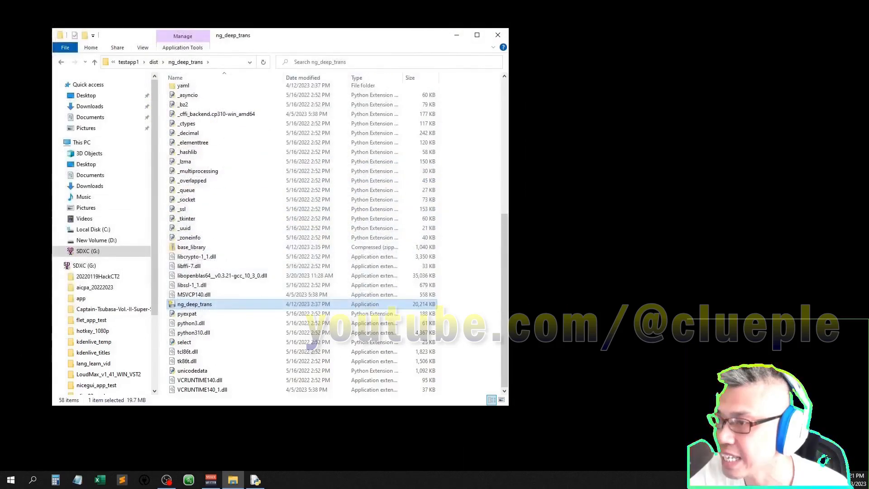
Run ng_deep_trans.exe from the dist\ng_deep_trans folder.
{"action": "double_click", "coordinate": [195, 304]}
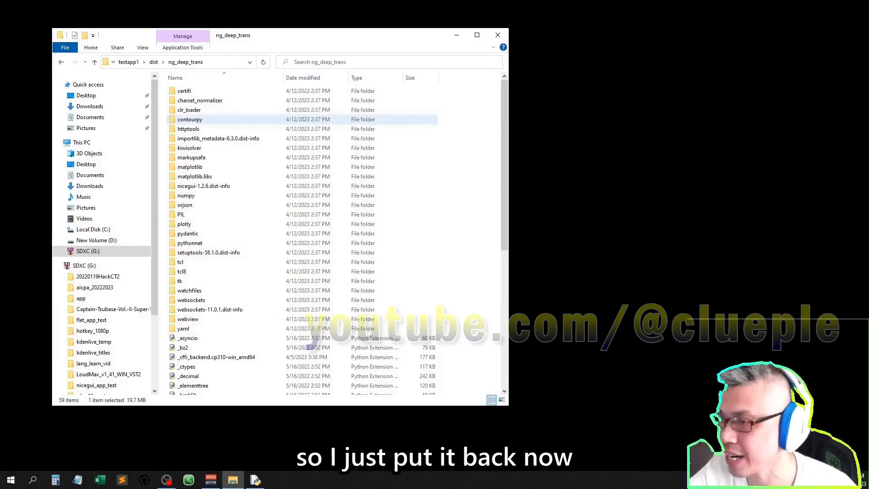
Browse into nicegui\Lib\site-packages on New Volume (D:) to get the deep_translator library.
{"action": "left_click", "coordinate": [96, 240]}
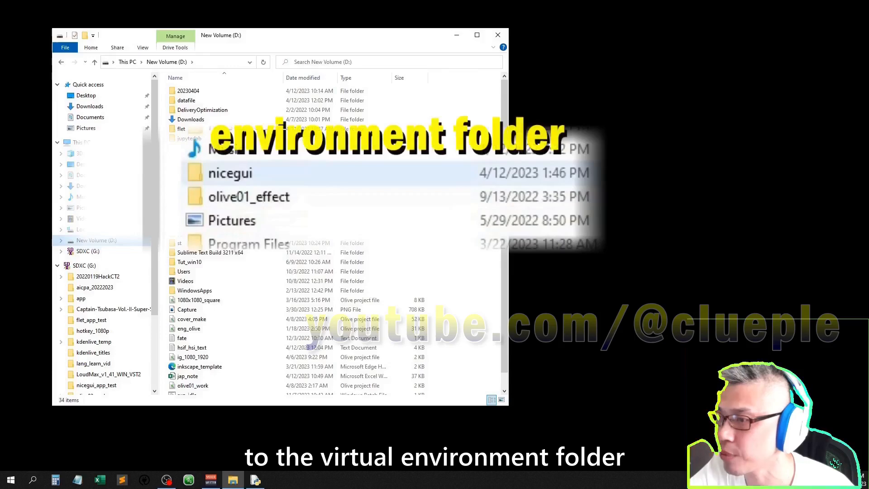
{"action": "left_click", "coordinate": [229, 173]}
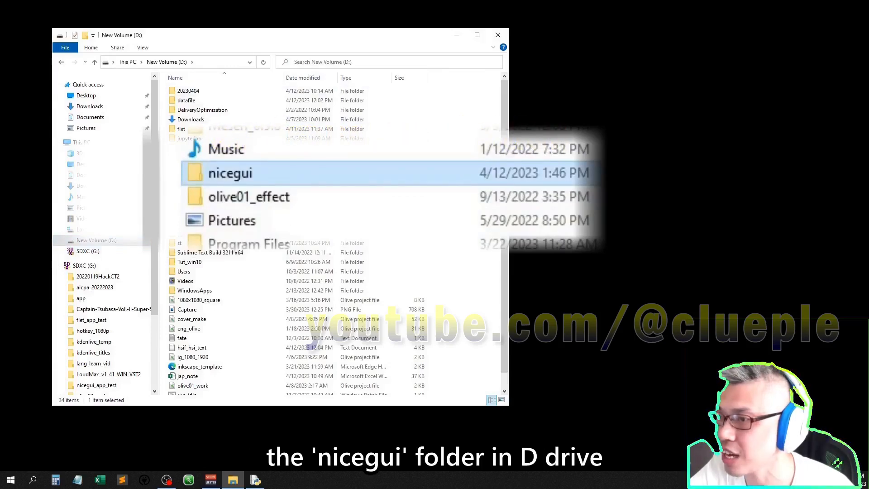
{"action": "double_click", "coordinate": [229, 173]}
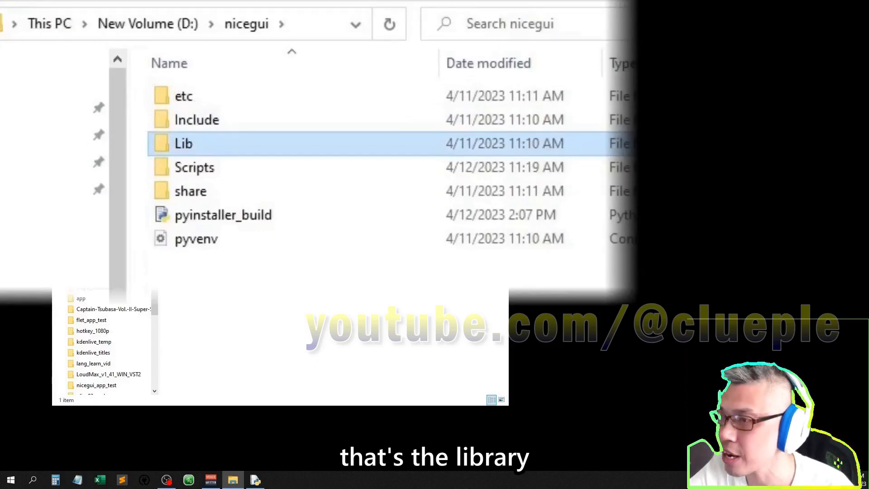
{"action": "double_click", "coordinate": [176, 144]}
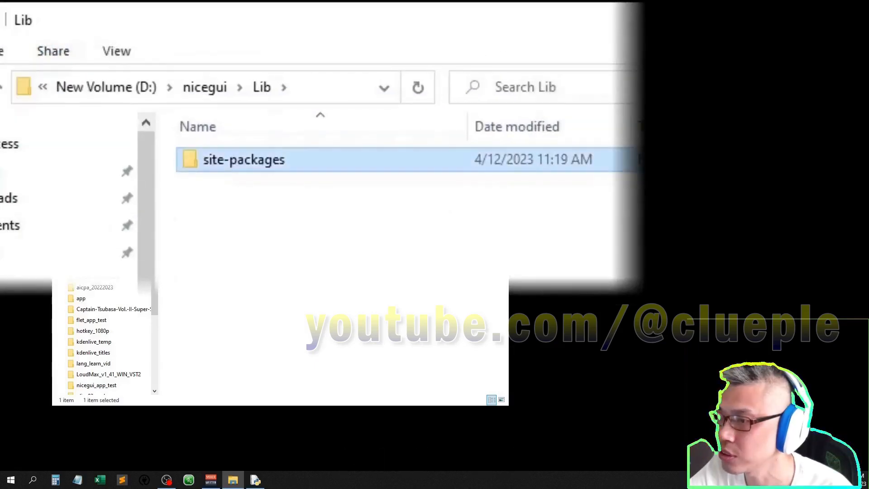
{"action": "double_click", "coordinate": [243, 160]}
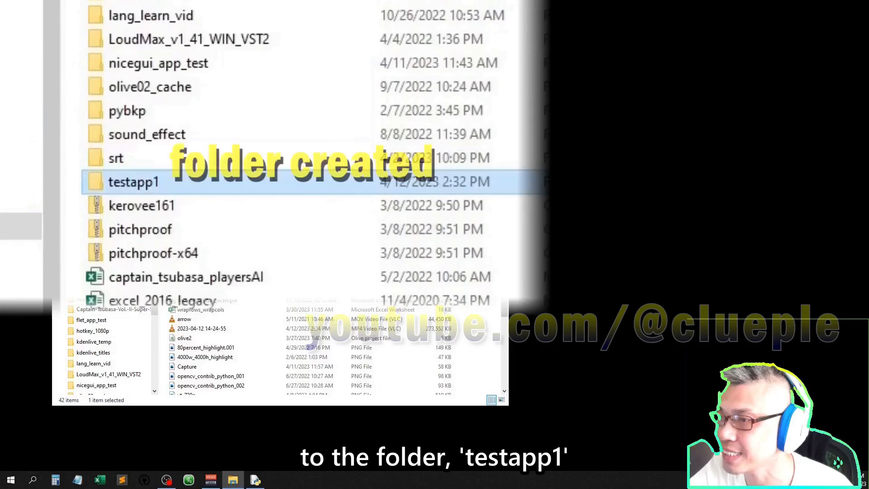
Paste the copied deep_translator library into testapp1\dist\ng_deep_trans.
{"action": "double_click", "coordinate": [134, 181]}
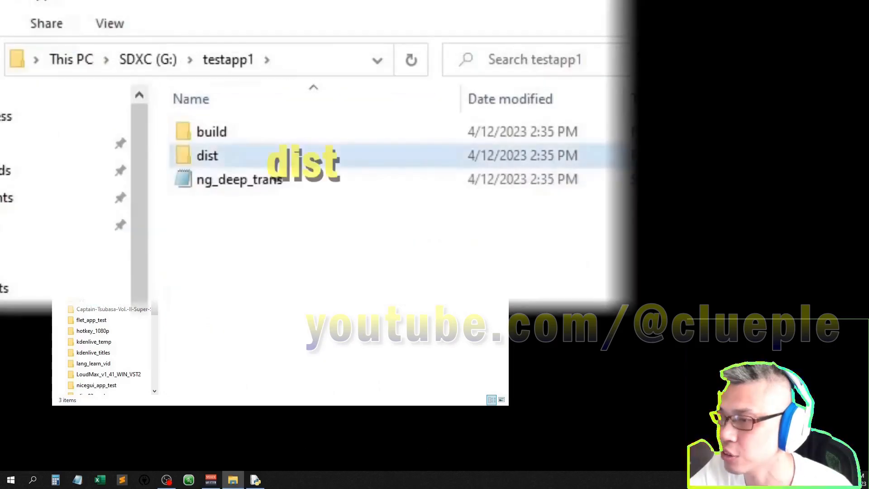
{"action": "double_click", "coordinate": [207, 156]}
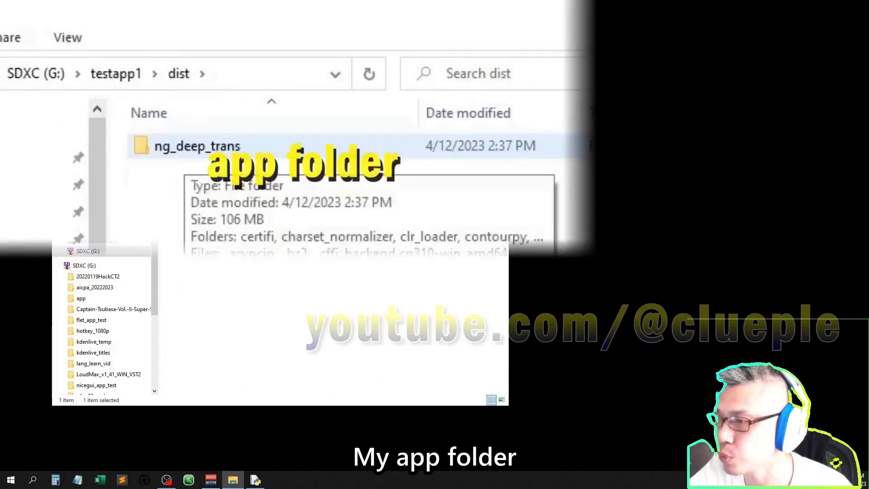
{"action": "double_click", "coordinate": [195, 145]}
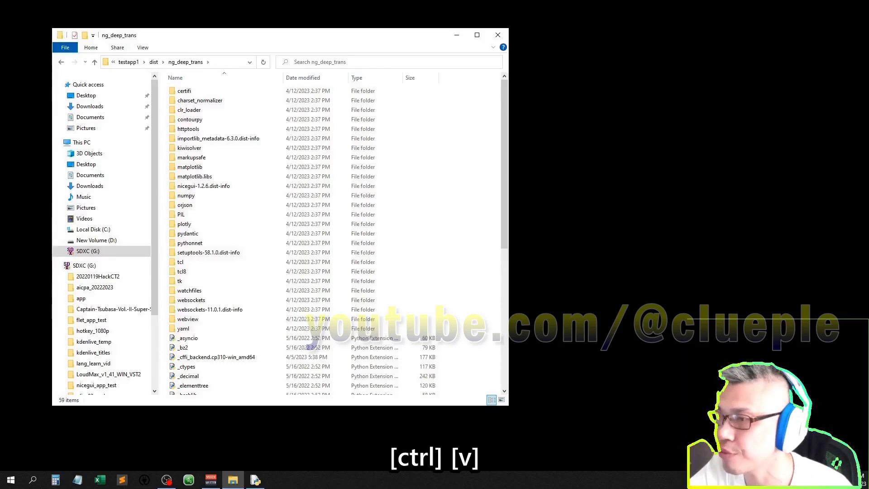
{"action": "key", "text": "ctrl+v"}
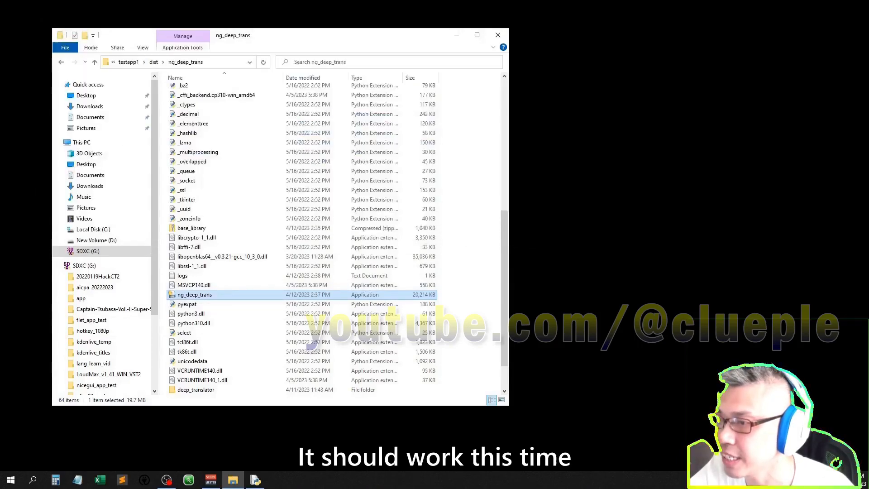
Launch ng_deep_trans.exe and translate まっている, getting the German 'warten'.
{"action": "double_click", "coordinate": [194, 294]}
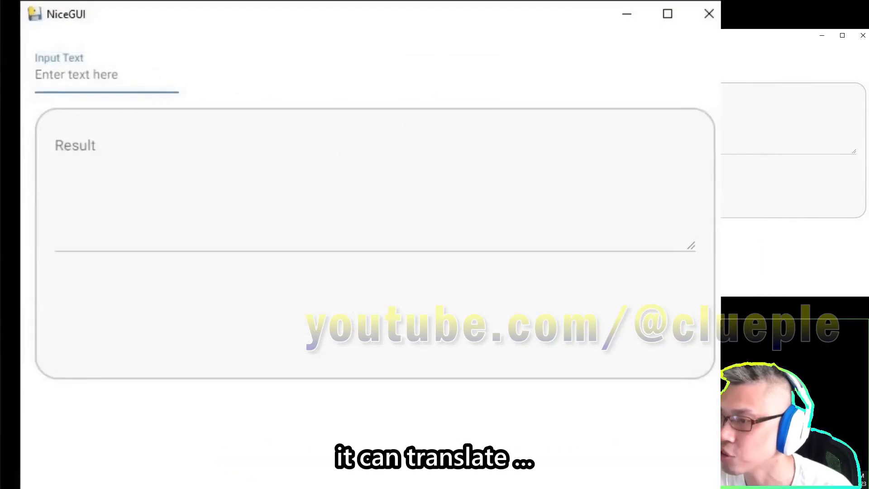
{"action": "type", "text": "まっている"}
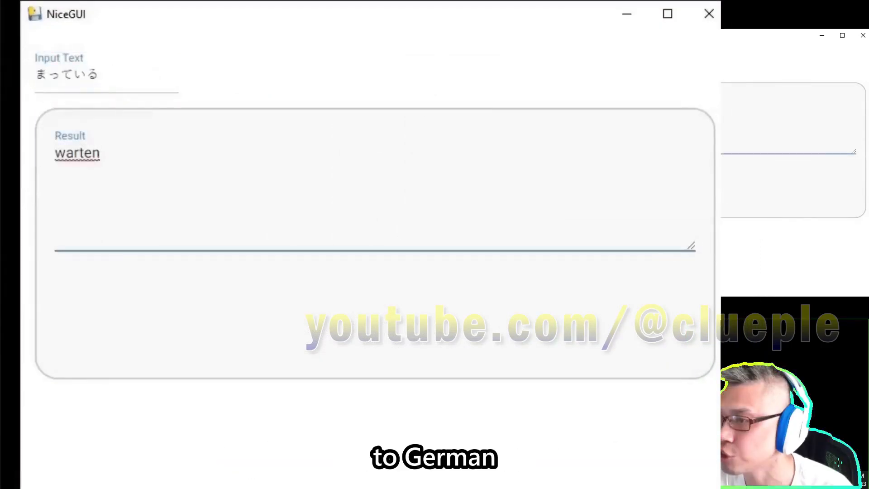